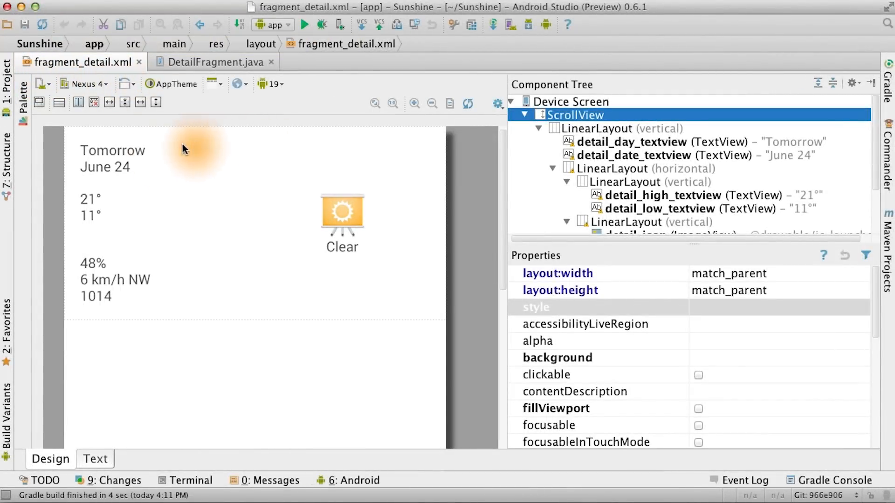
mouse_move(328, 160)
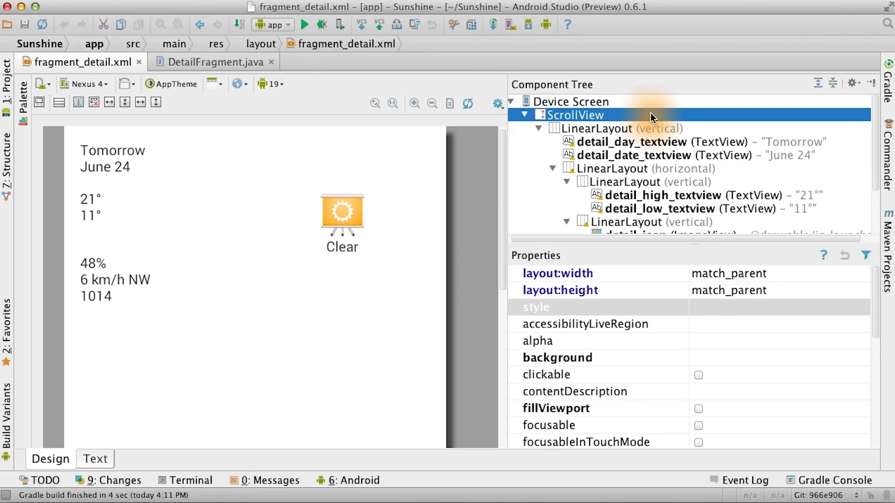
Inspect the LinearLayout, date and humidity TextViews, then scroll the XML to the humidity, wind and pressure fields.
click(619, 129)
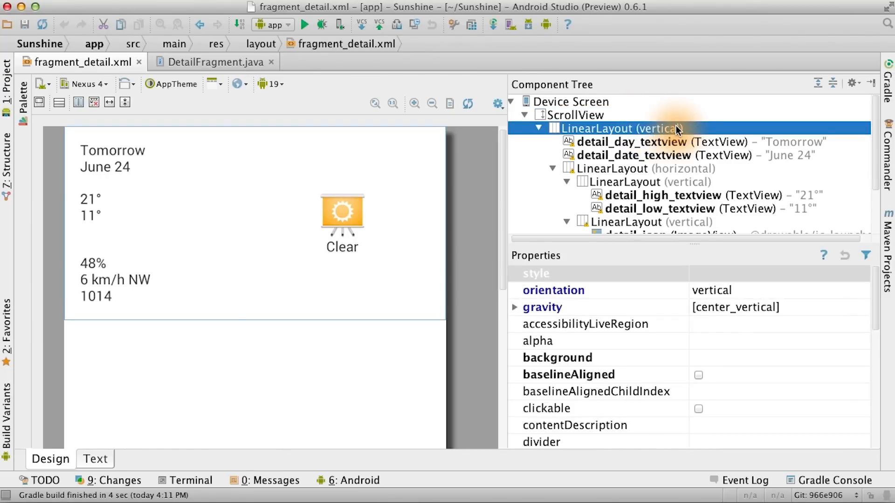
click(645, 141)
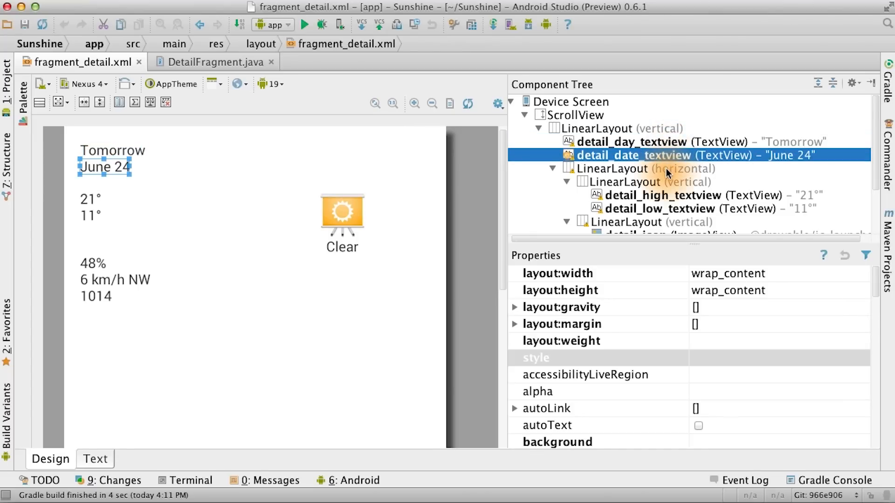
click(643, 168)
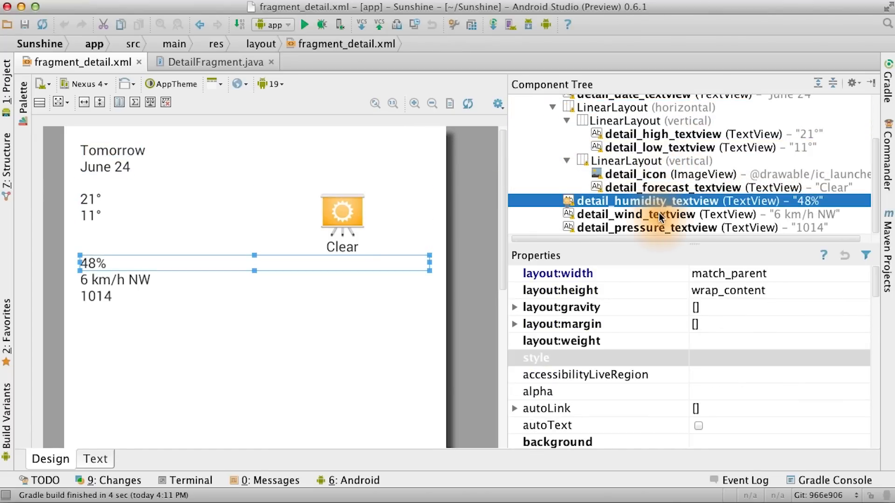
click(644, 227)
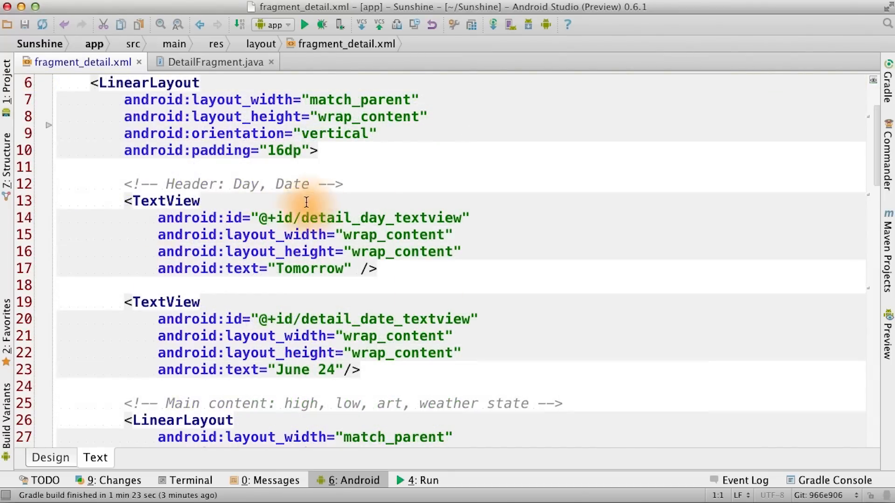
scroll(down, 3)
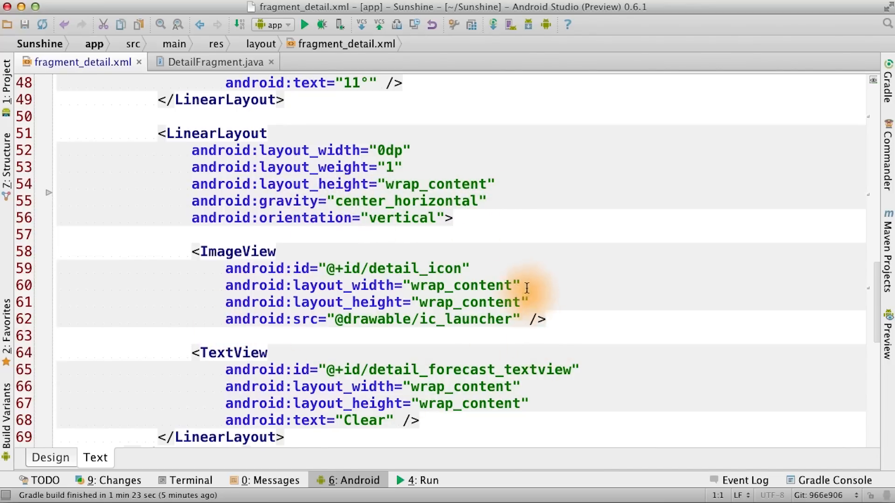
mouse_move(412, 247)
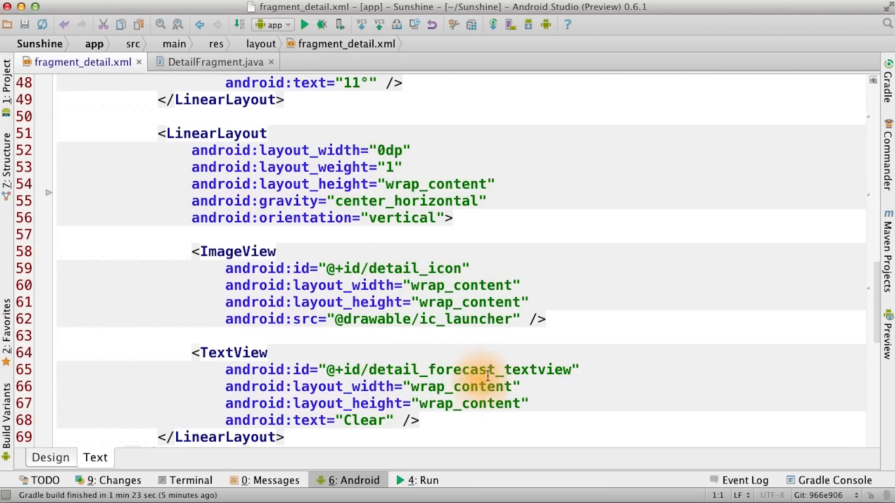
scroll(down, 3)
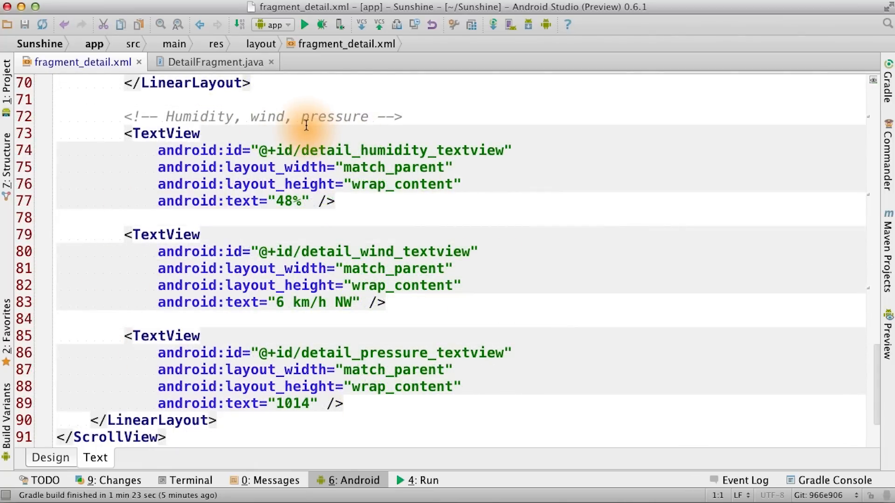
Switch to DetailFragment.java and scroll to onCreateView's findViewById bindings.
click(214, 61)
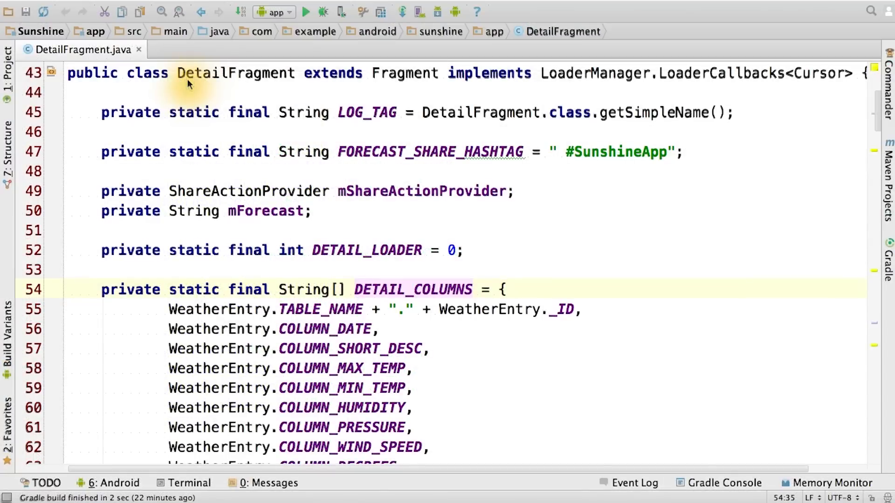
mouse_move(294, 79)
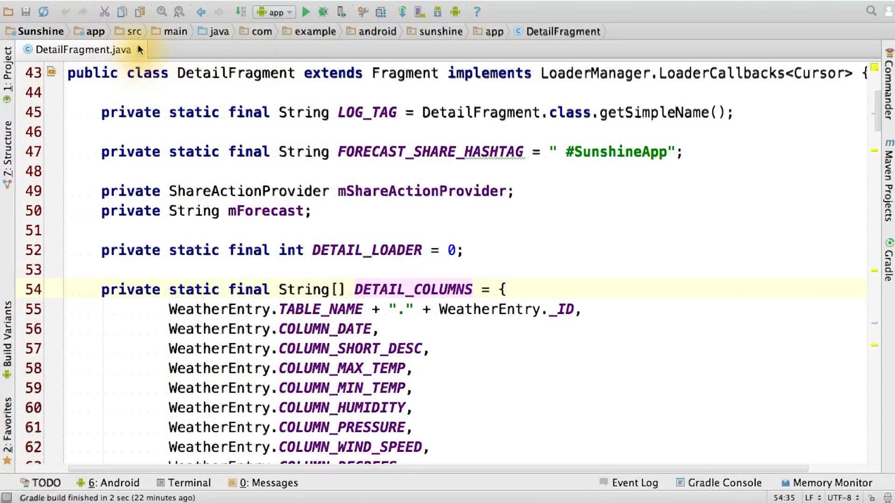
scroll(down, 3)
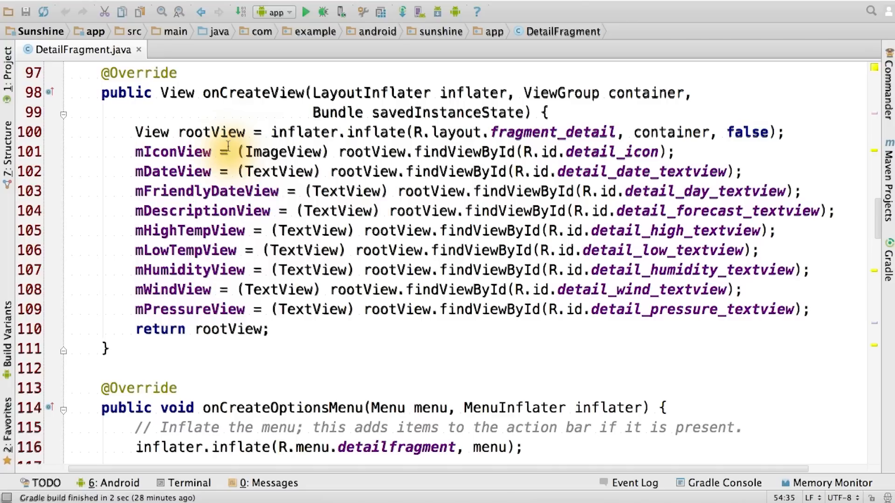
scroll(down, 3)
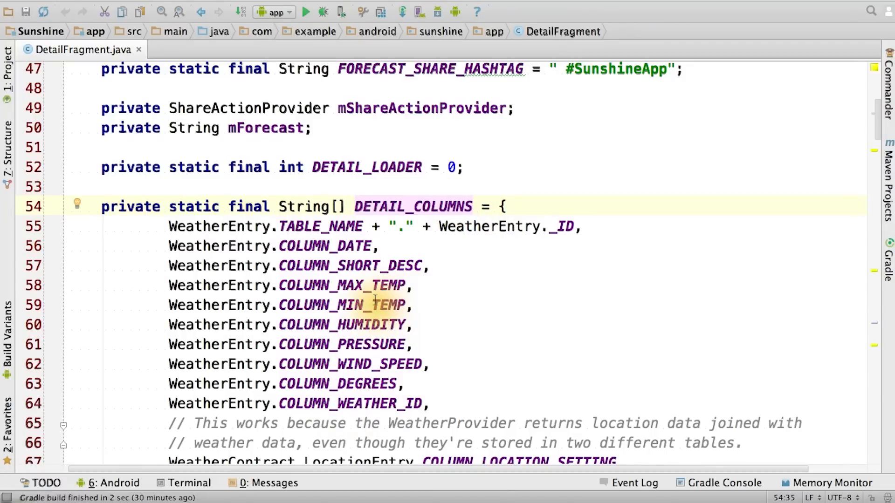
scroll(down, 3)
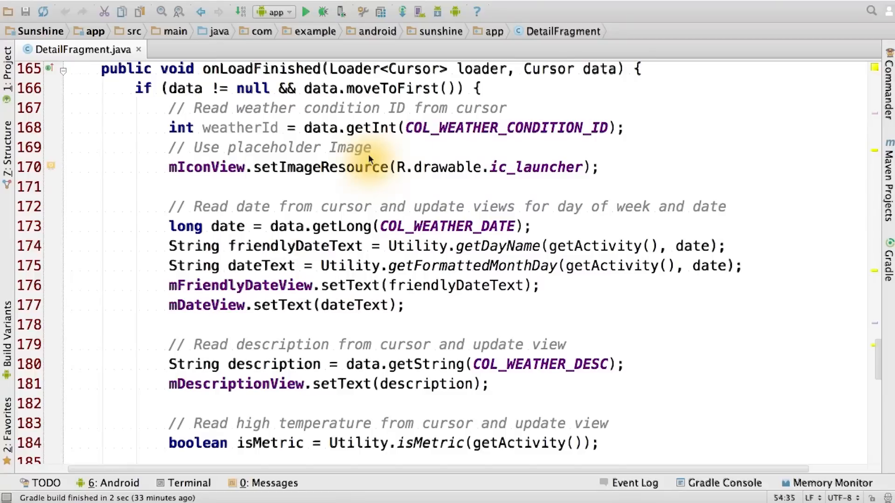
scroll(down, 3)
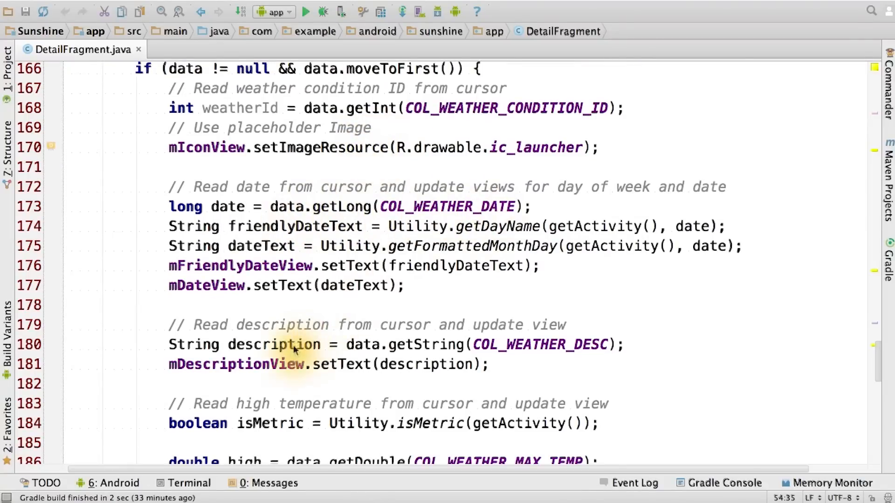
scroll(down, 3)
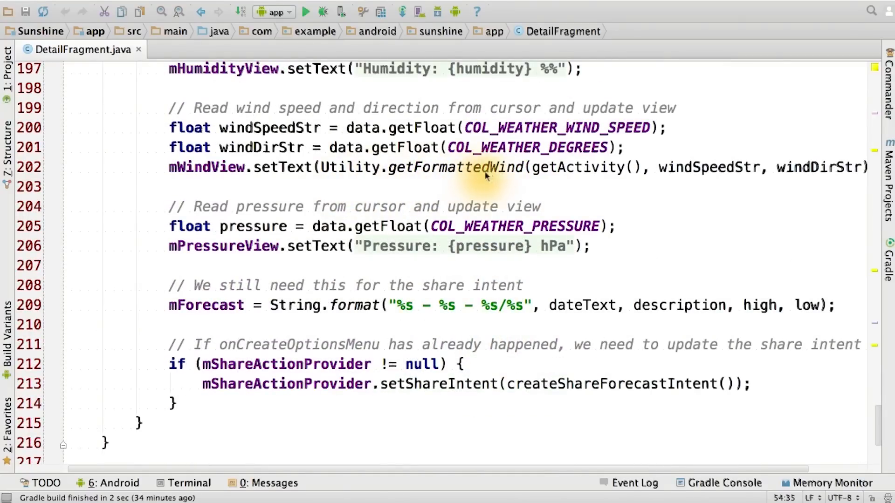
mouse_move(562, 178)
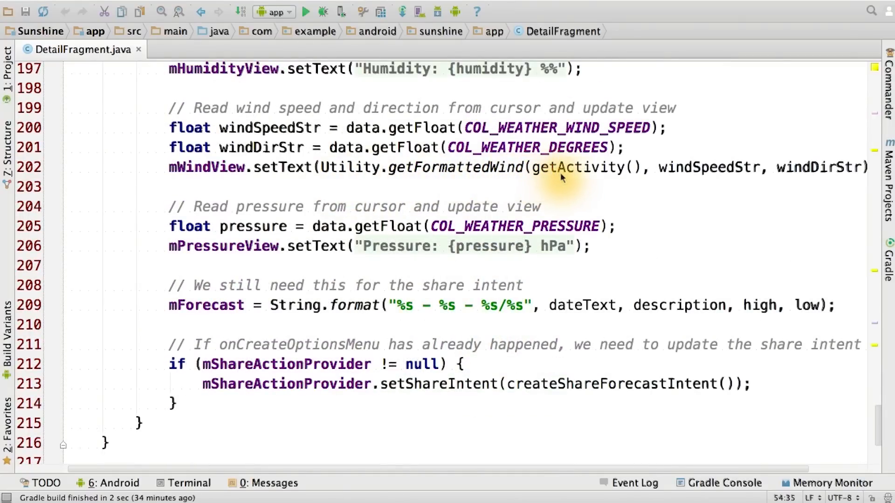